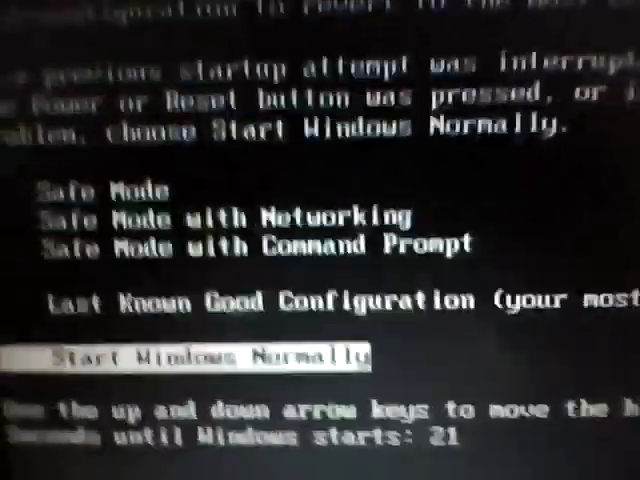
# Move the highlight through Safe Mode and Safe Mode with Networking to Last Known Good Configuration.
pyautogui.press('up')
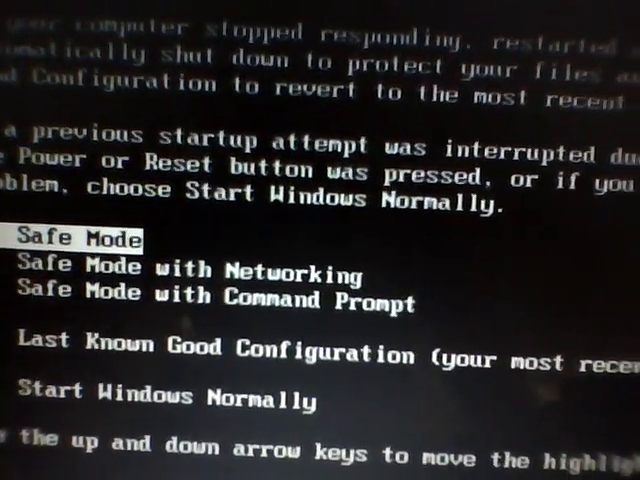
pyautogui.press('Down')
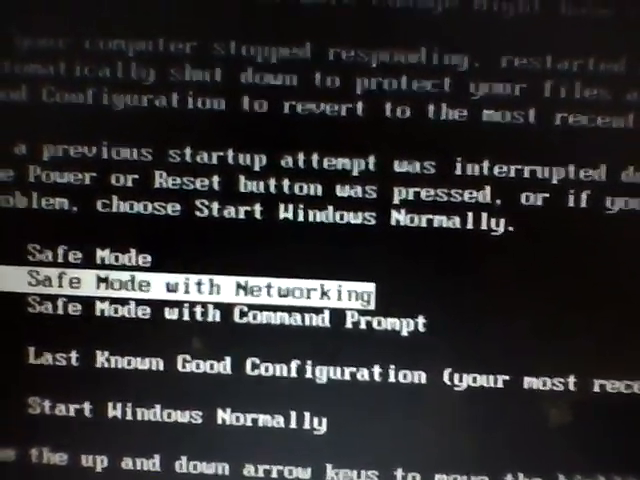
pyautogui.press('Down')
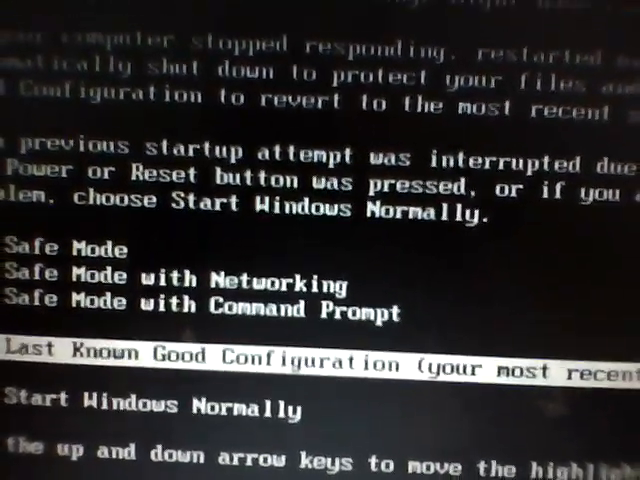